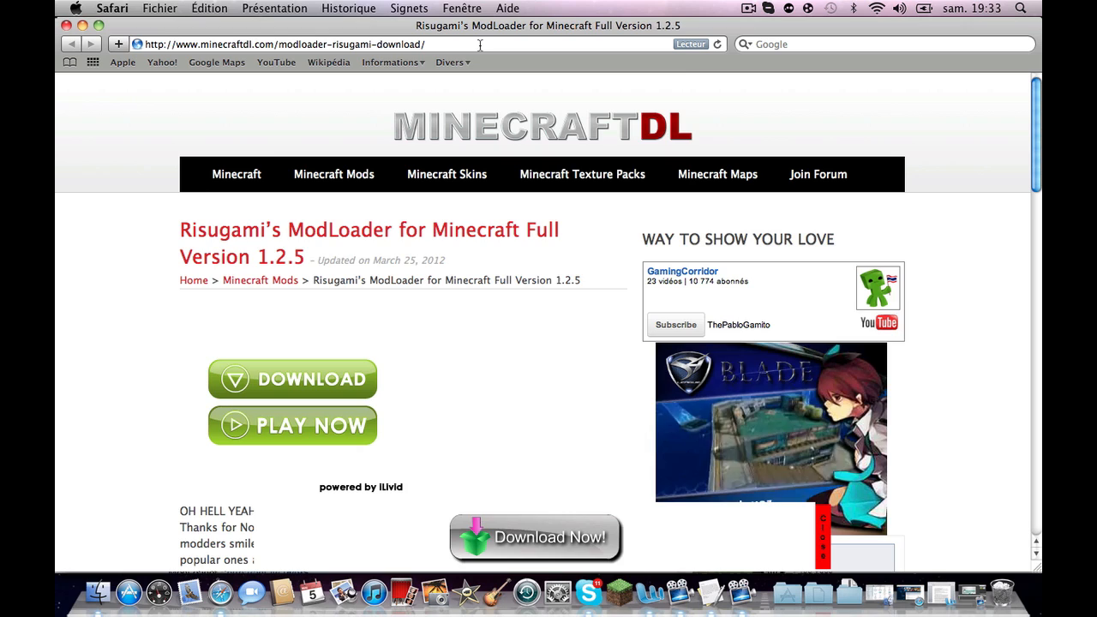
- Scroll the adf.ly page while the countdown runs down to the ModLoader download
scroll("down", 3)
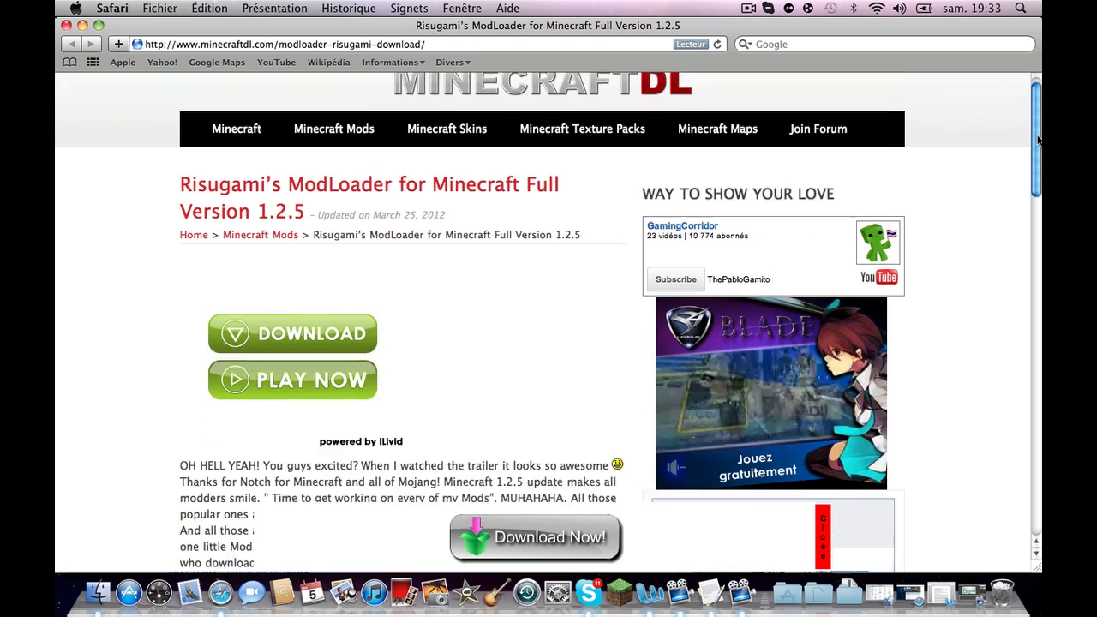
scroll("down", 3)
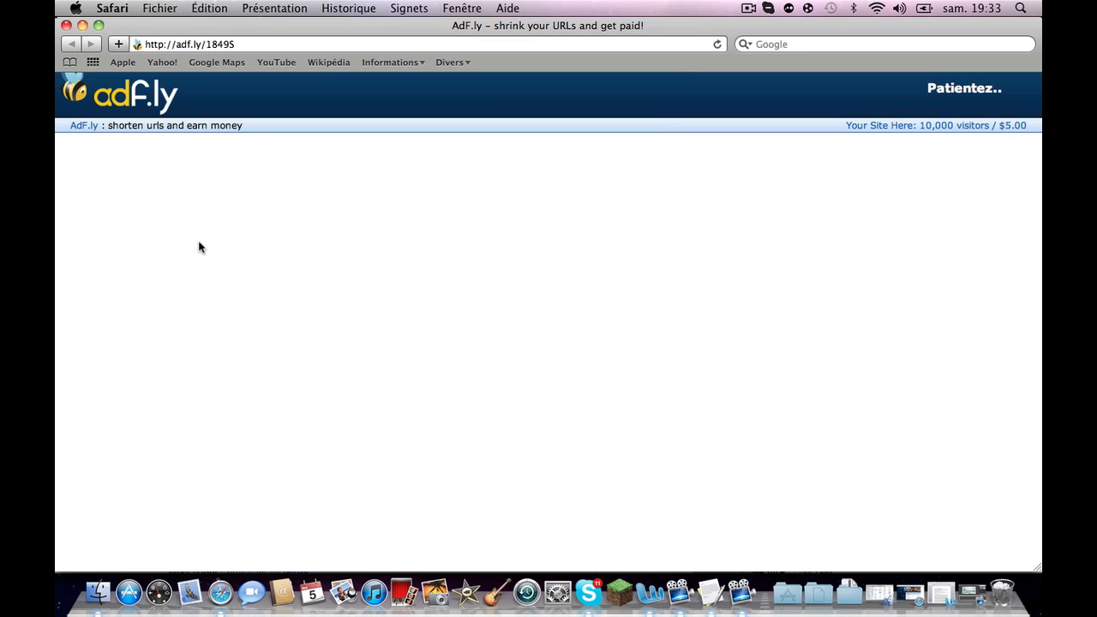
mouse_move(477, 140)
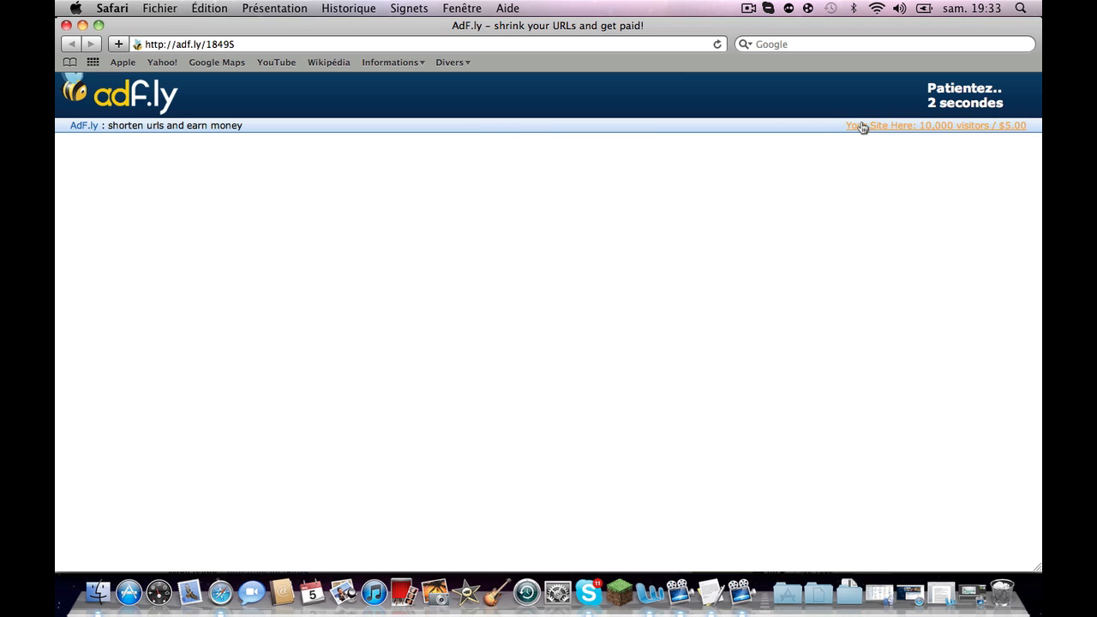
mouse_move(988, 127)
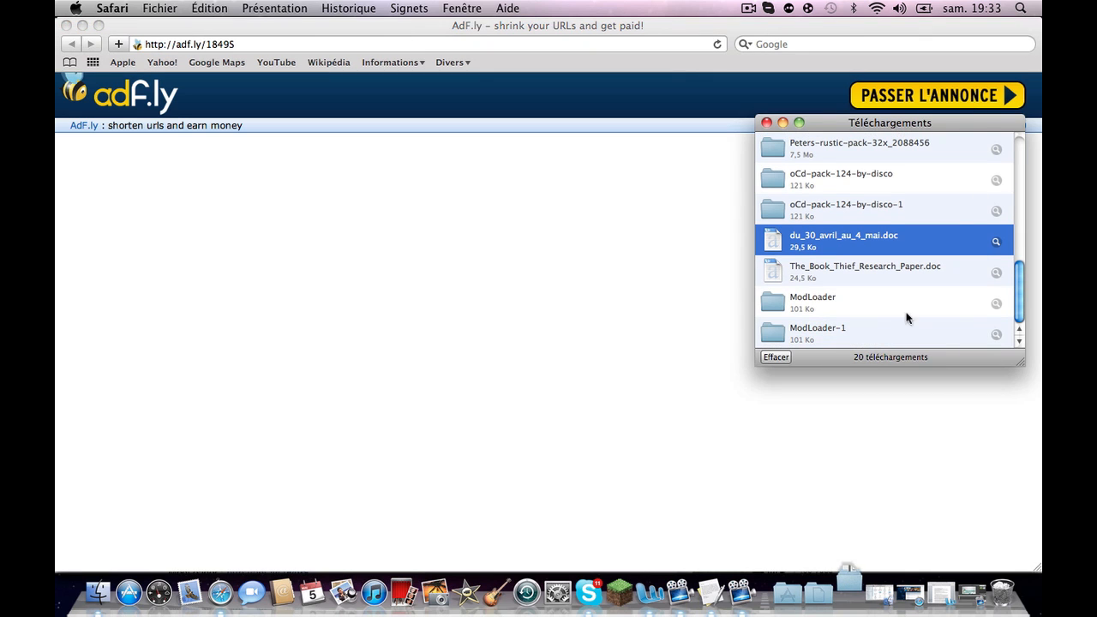
mouse_move(853, 308)
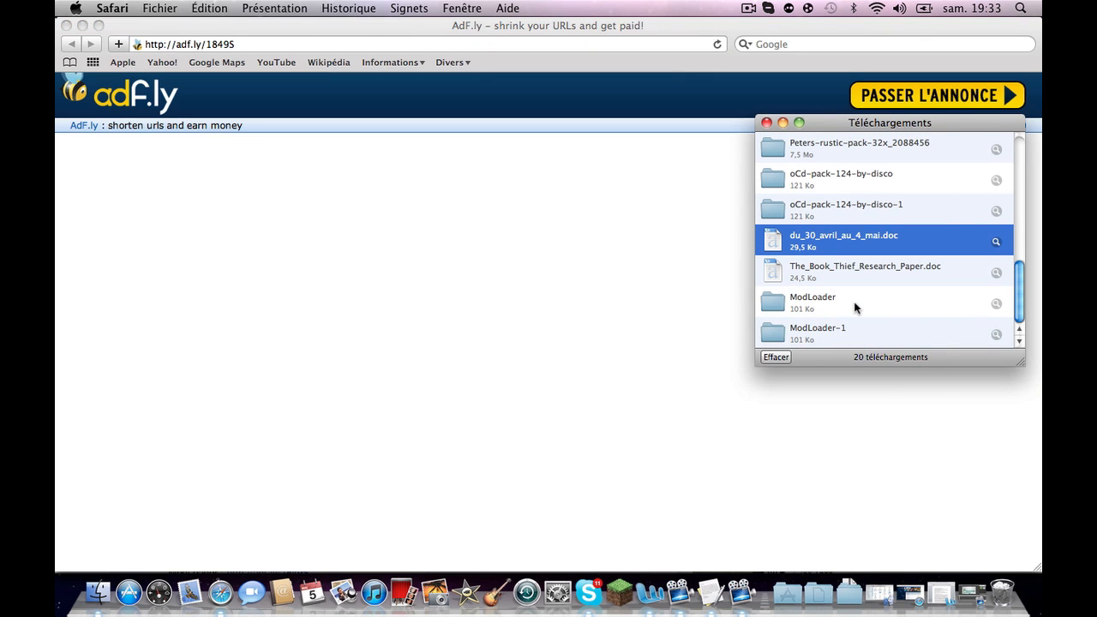
- Reveal the downloaded ModLoader folder in Finder with its 19 class files
double_click(812, 301)
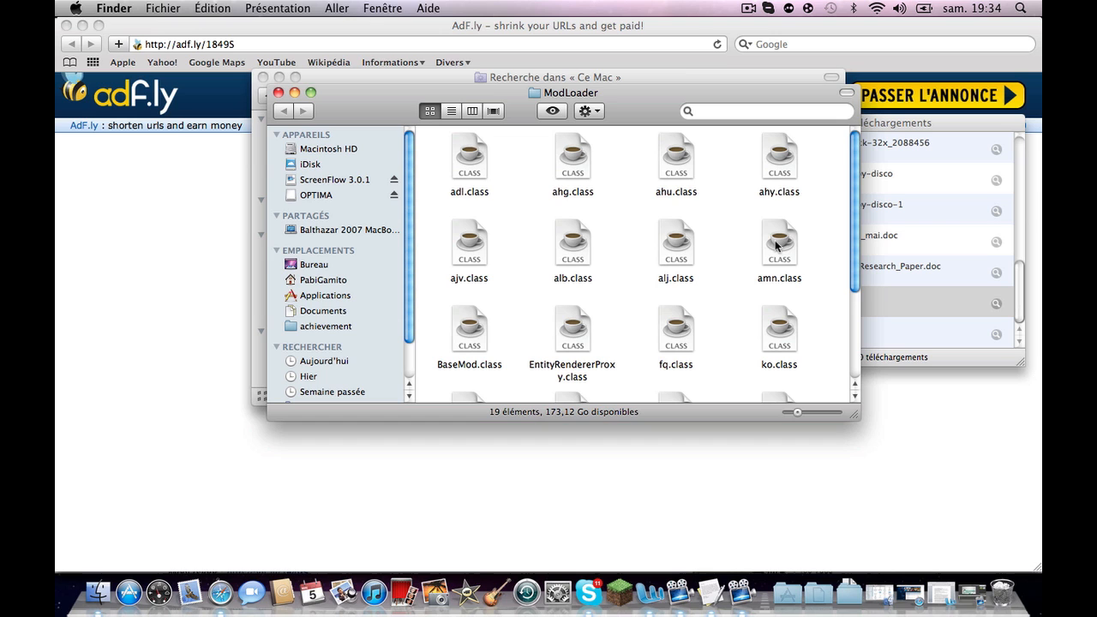
scroll("down", 3)
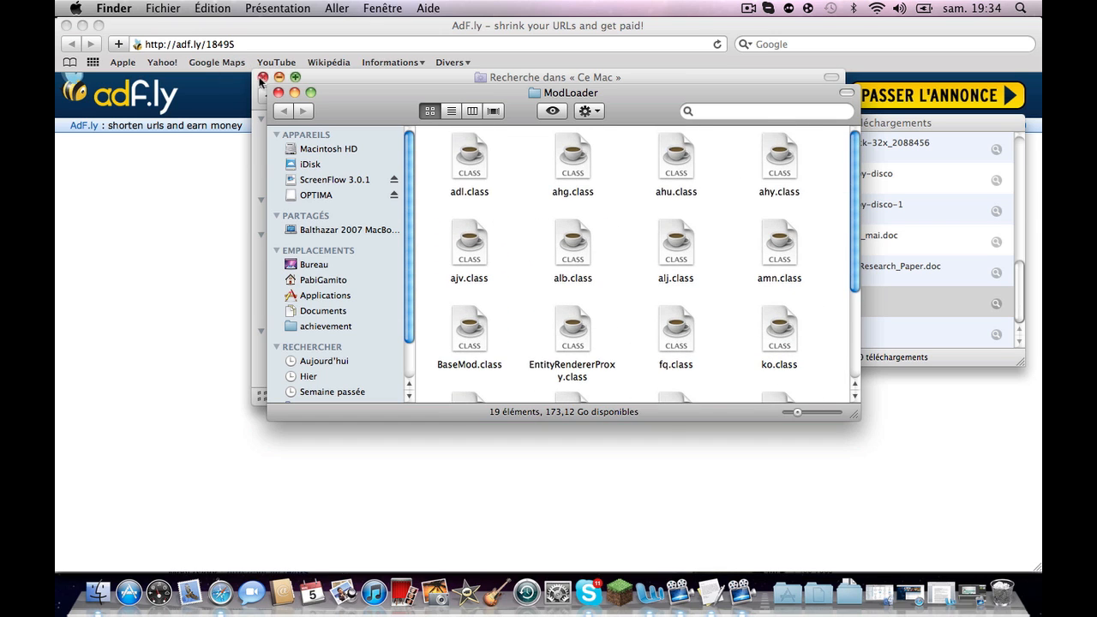
- Navigate a new Finder window from the home folder through Bibliothèque and Application Support into minecraft
left_click(264, 77)
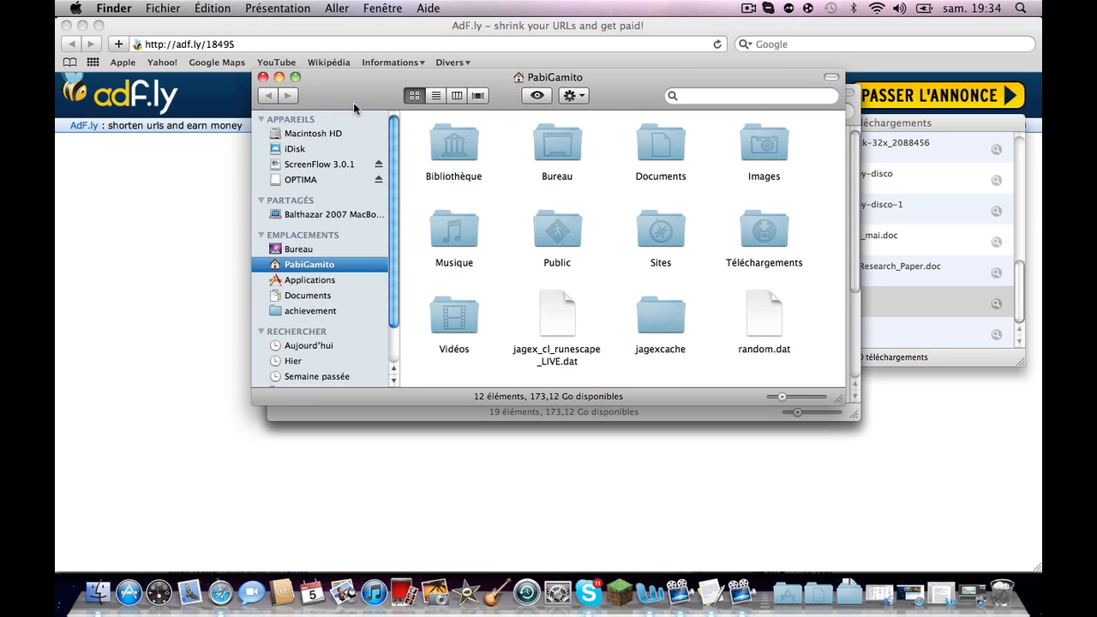
mouse_move(410, 165)
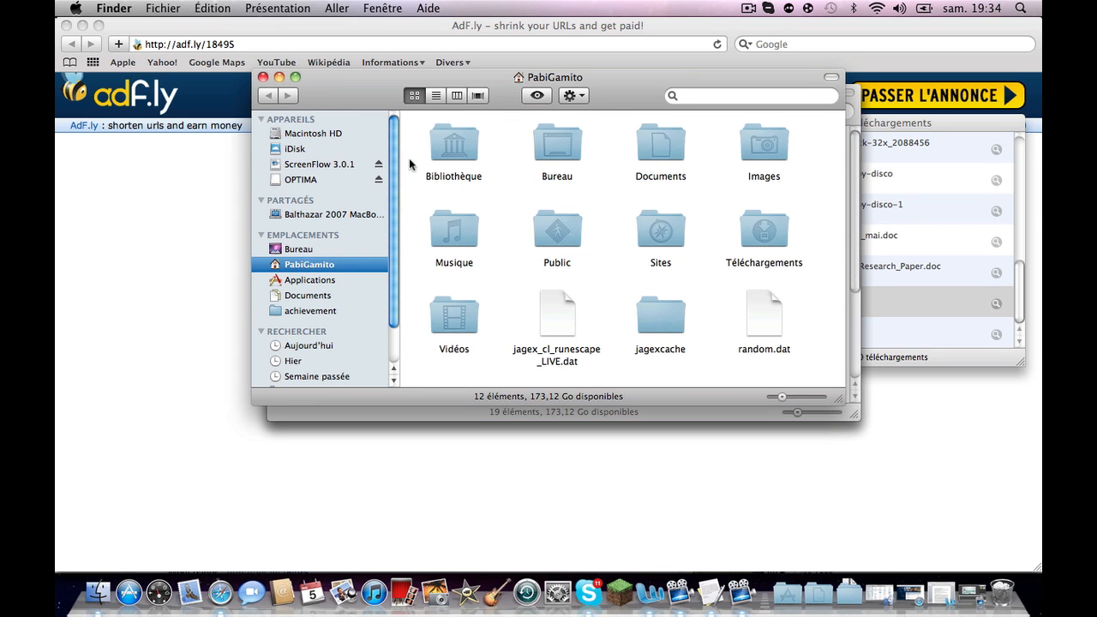
double_click(452, 146)
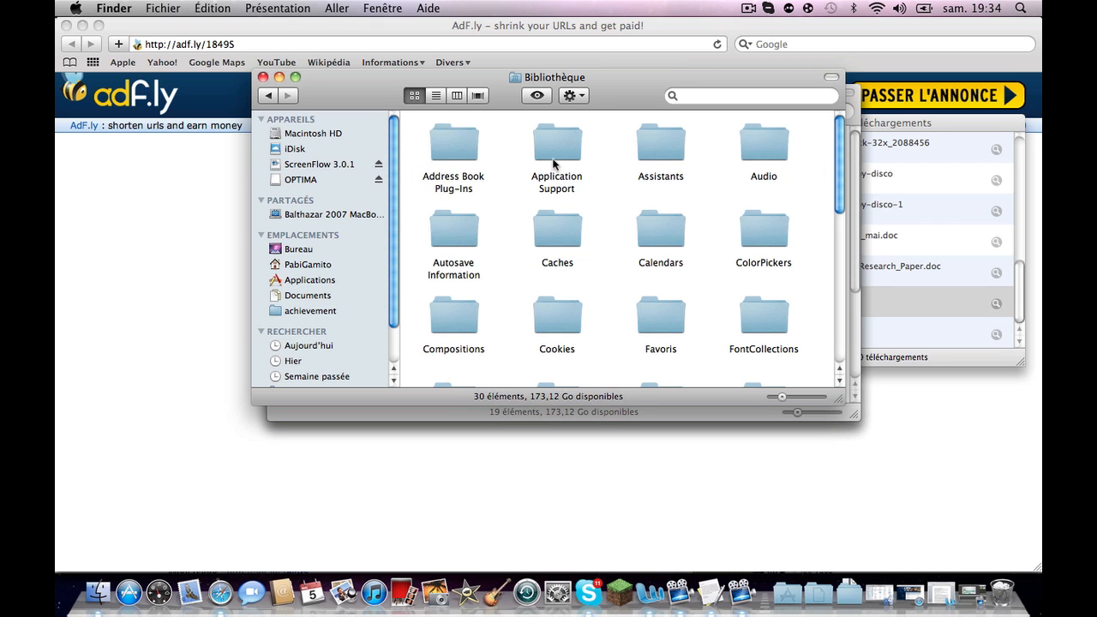
double_click(555, 144)
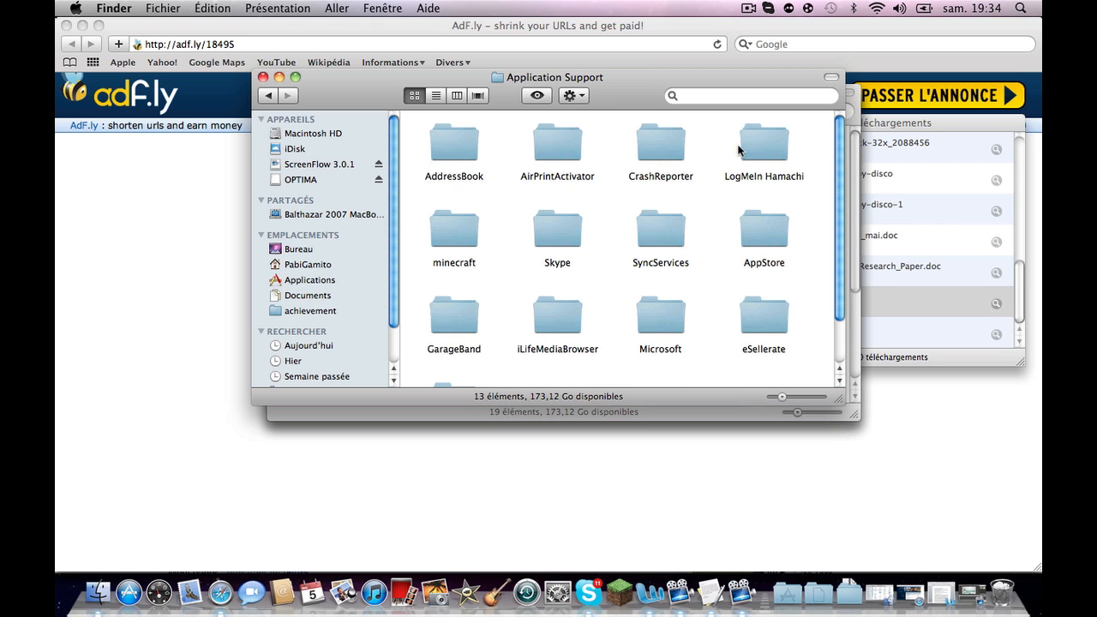
scroll("down", 3)
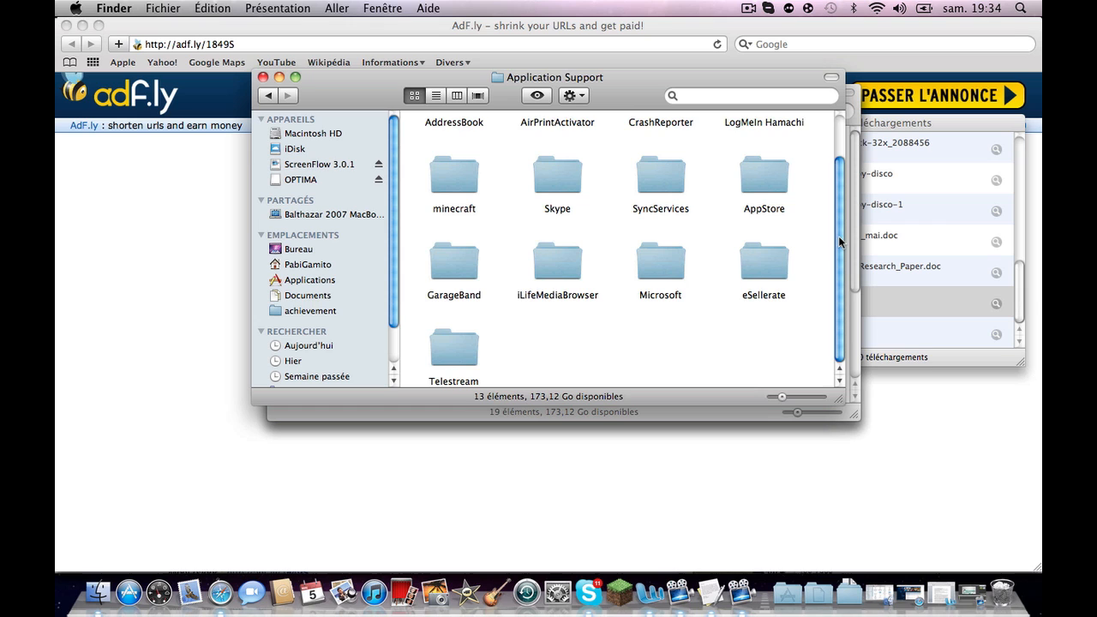
double_click(453, 170)
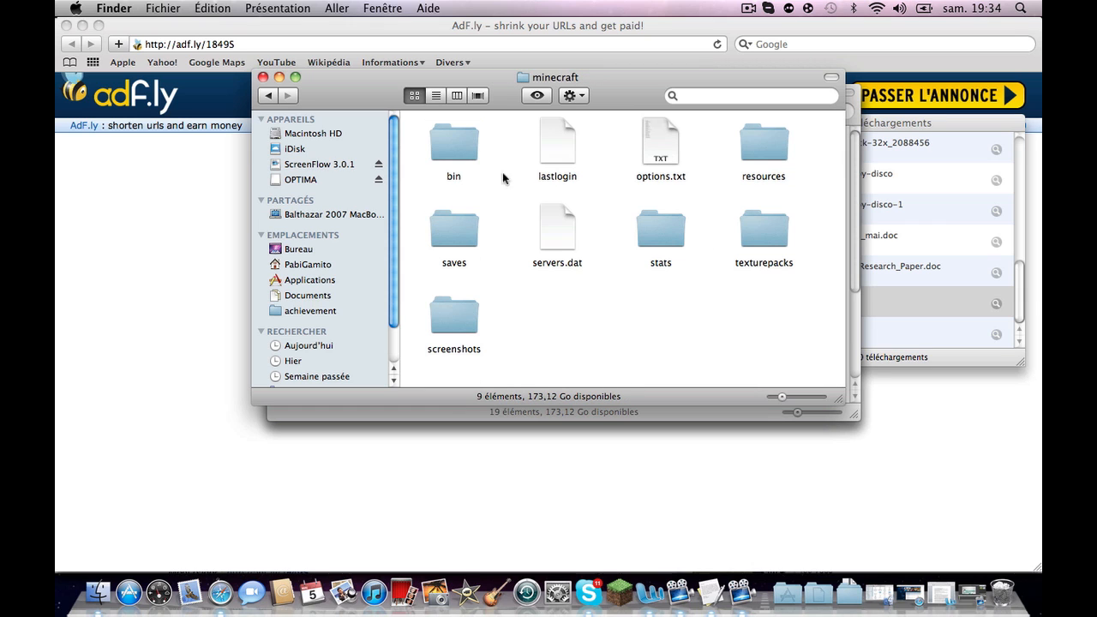
mouse_move(529, 226)
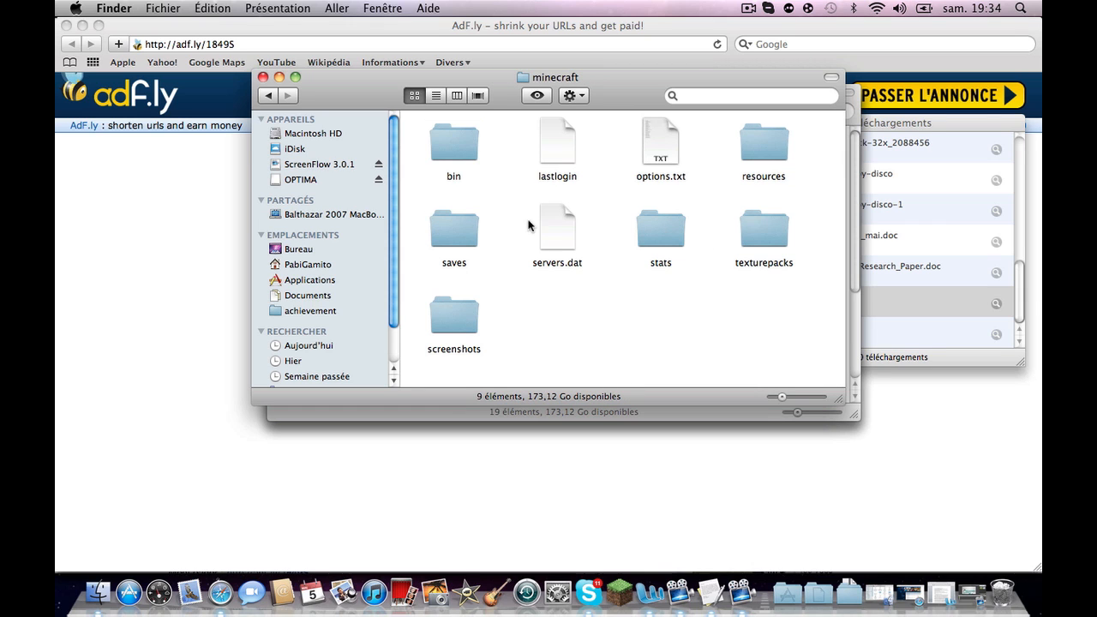
- In the bin folder, compress minecraft.jar into minecraft.jar.zip and select the archive
double_click(452, 144)
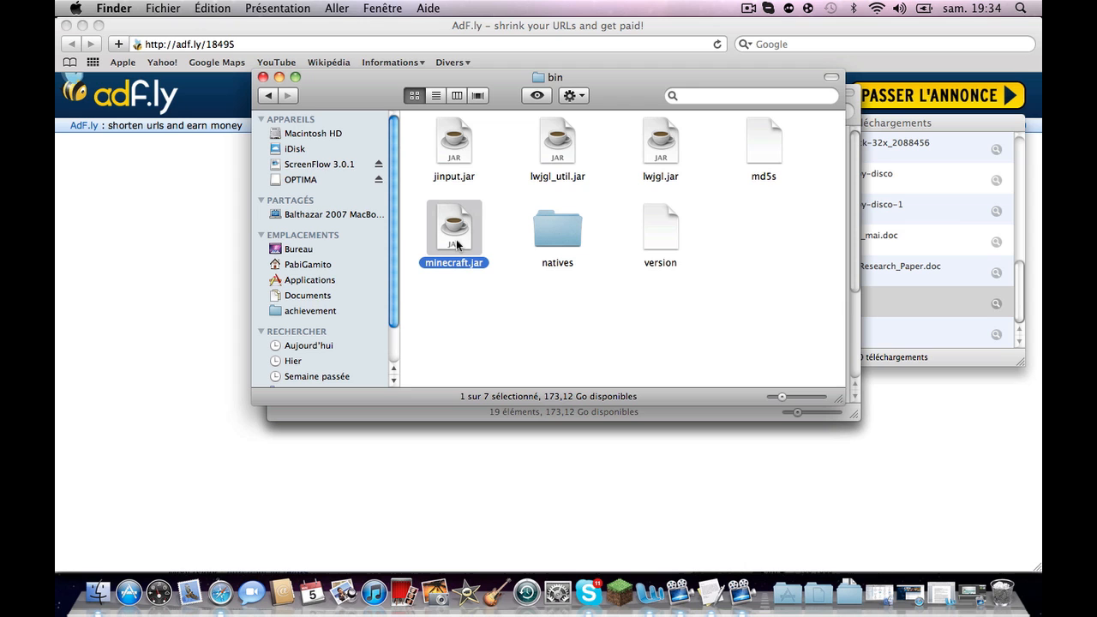
mouse_move(163, 10)
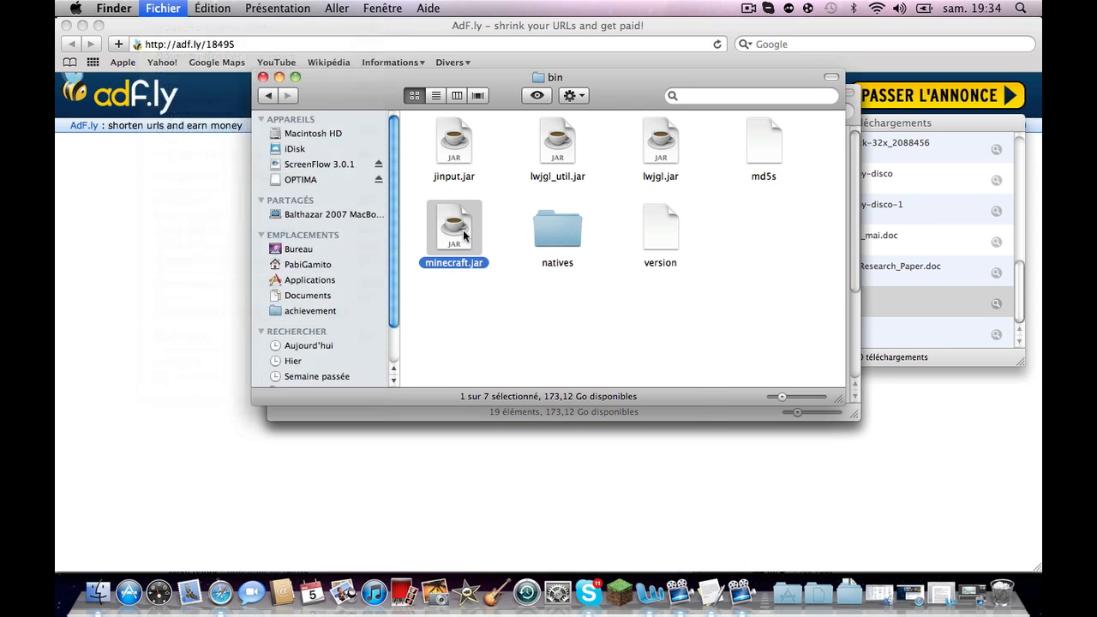
right_click(453, 231)
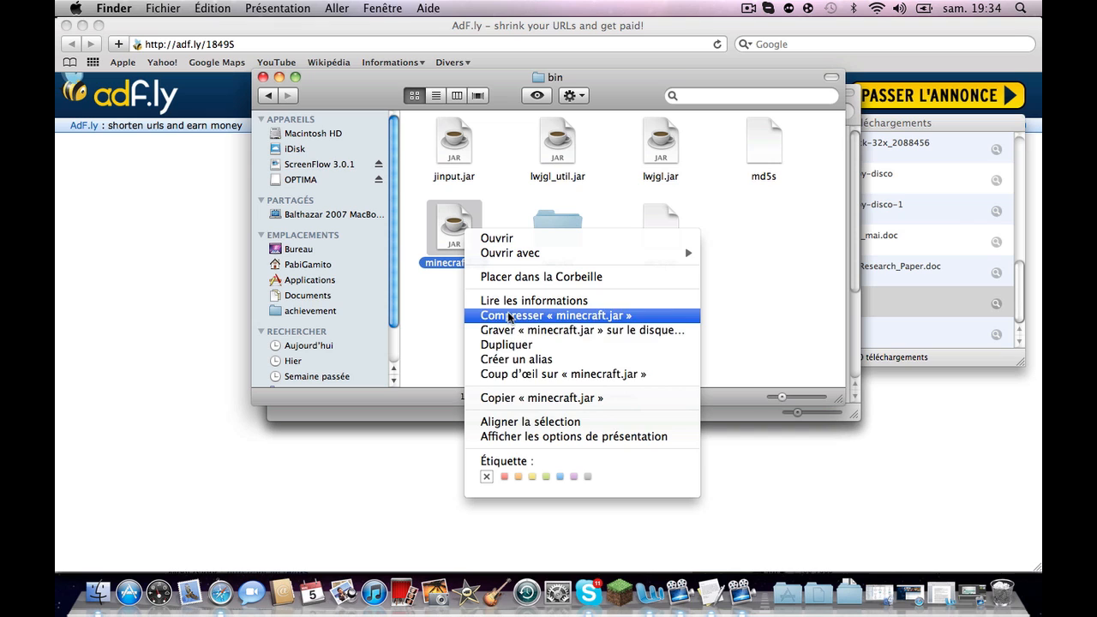
mouse_move(525, 298)
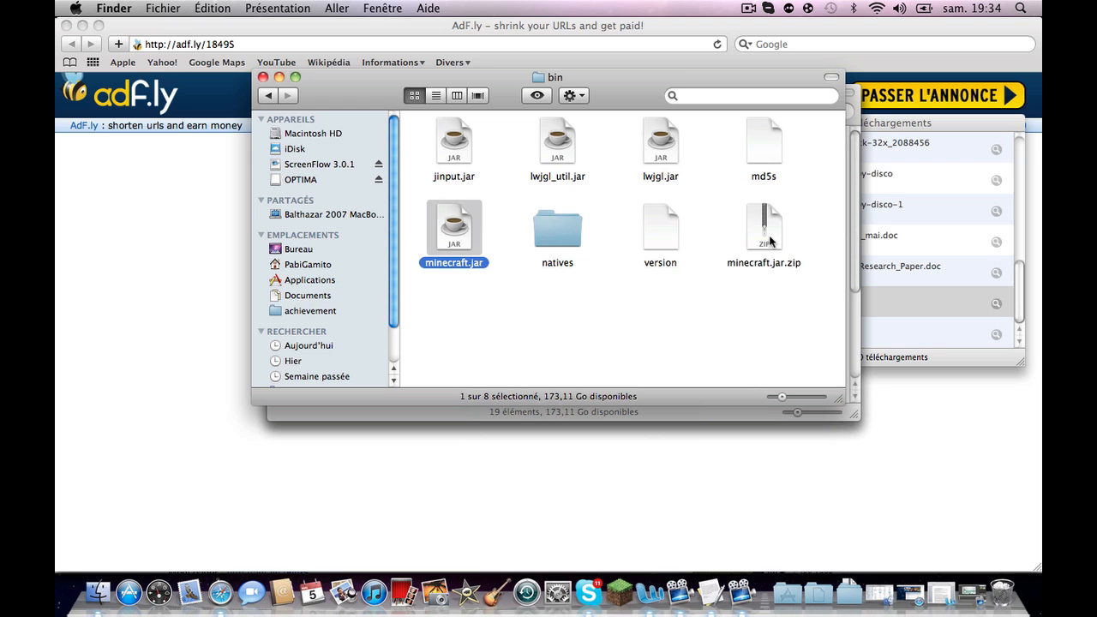
left_click(764, 230)
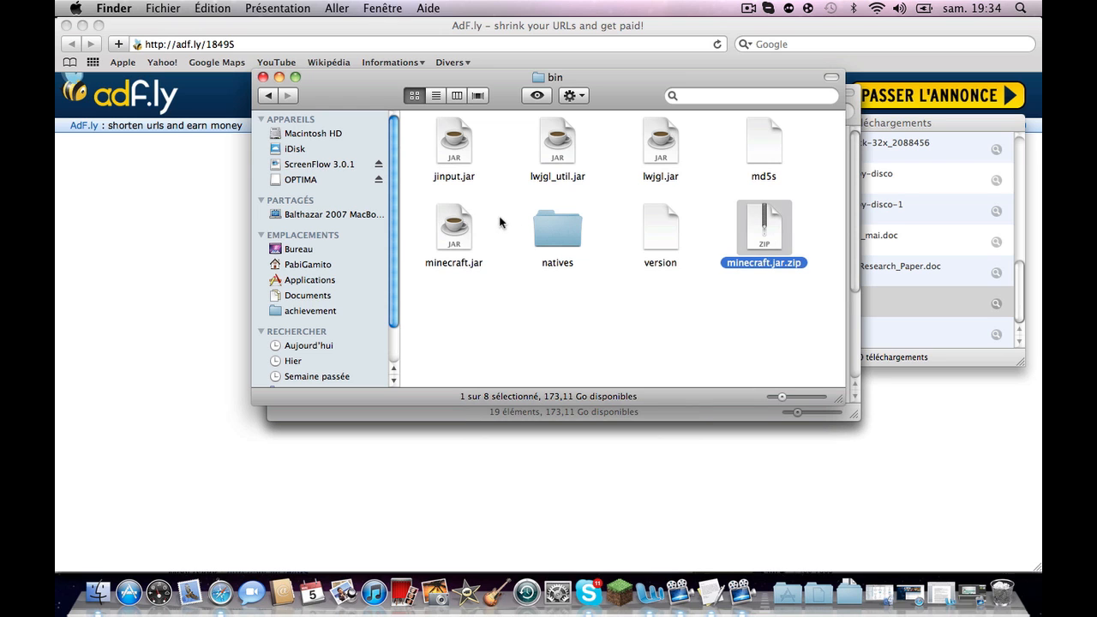
mouse_move(768, 231)
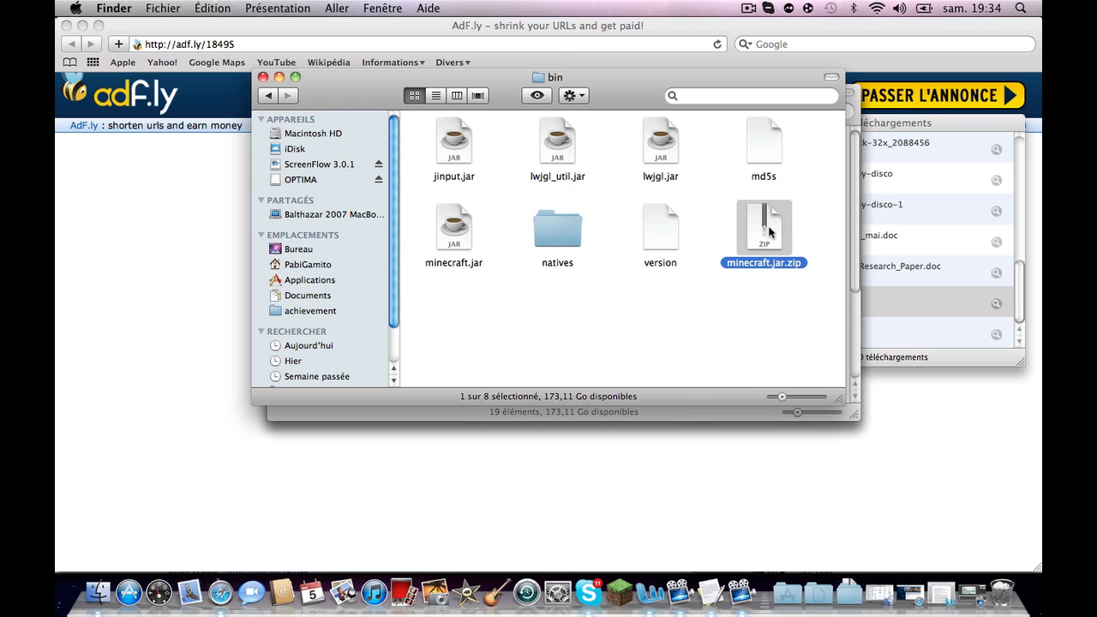
- Expand minecraft.jar.zip into a minecraft 2 folder and trash the original jar and zip
double_click(765, 227)
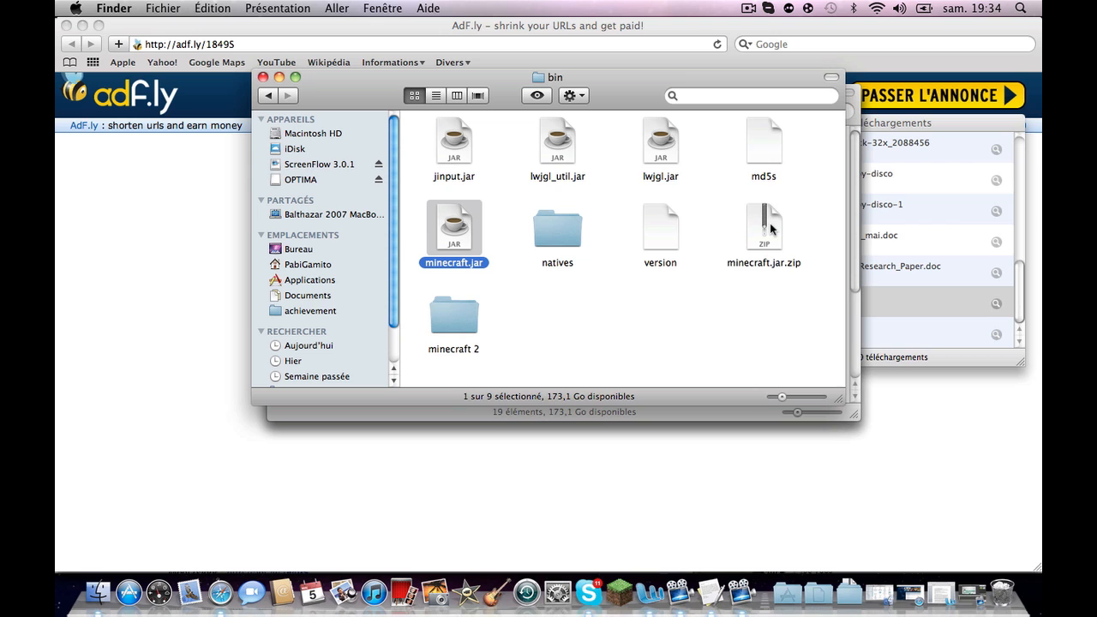
right_click(763, 230)
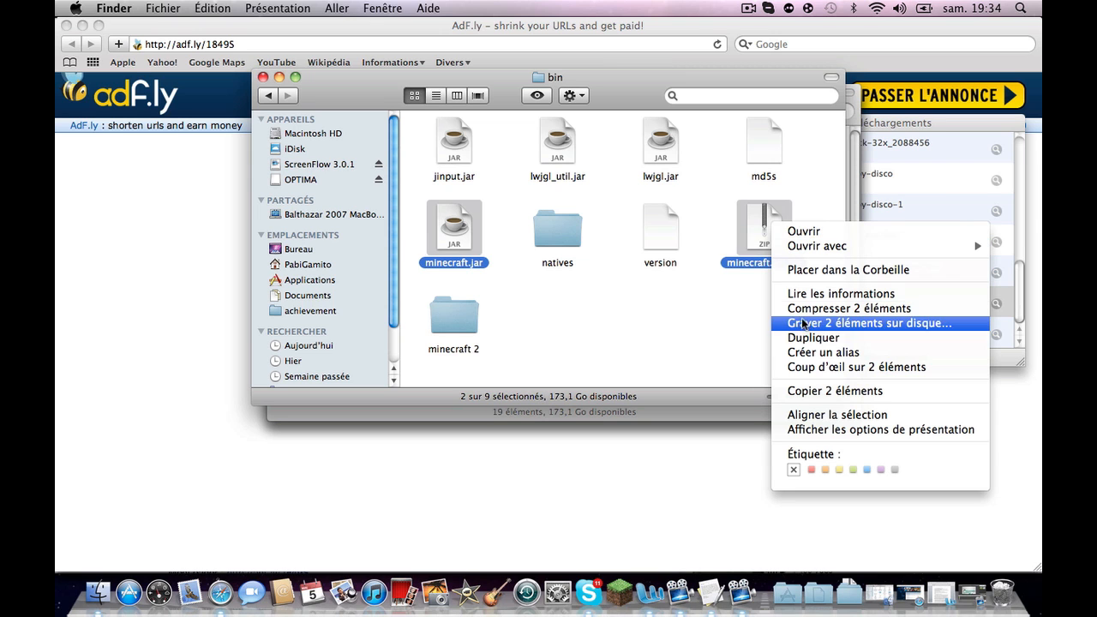
mouse_move(821, 276)
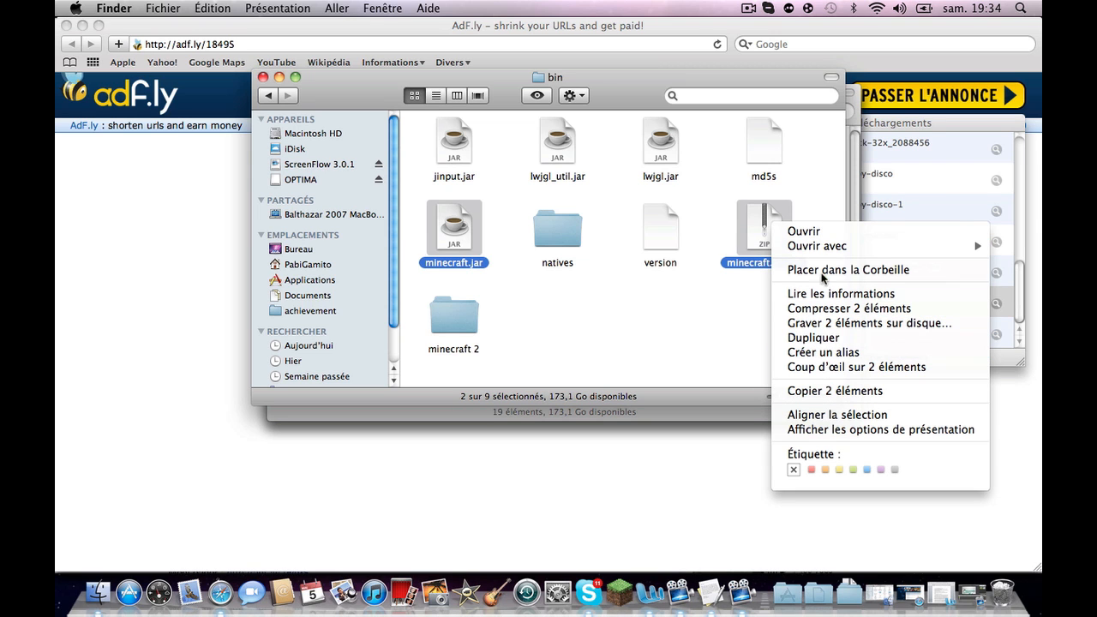
mouse_move(847, 269)
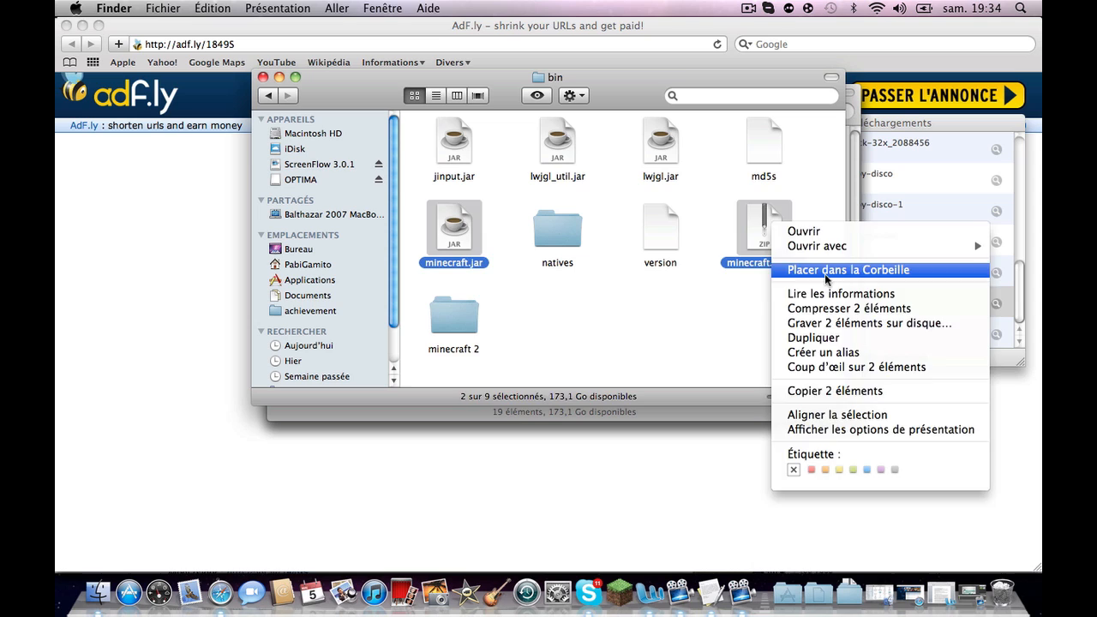
left_click(847, 270)
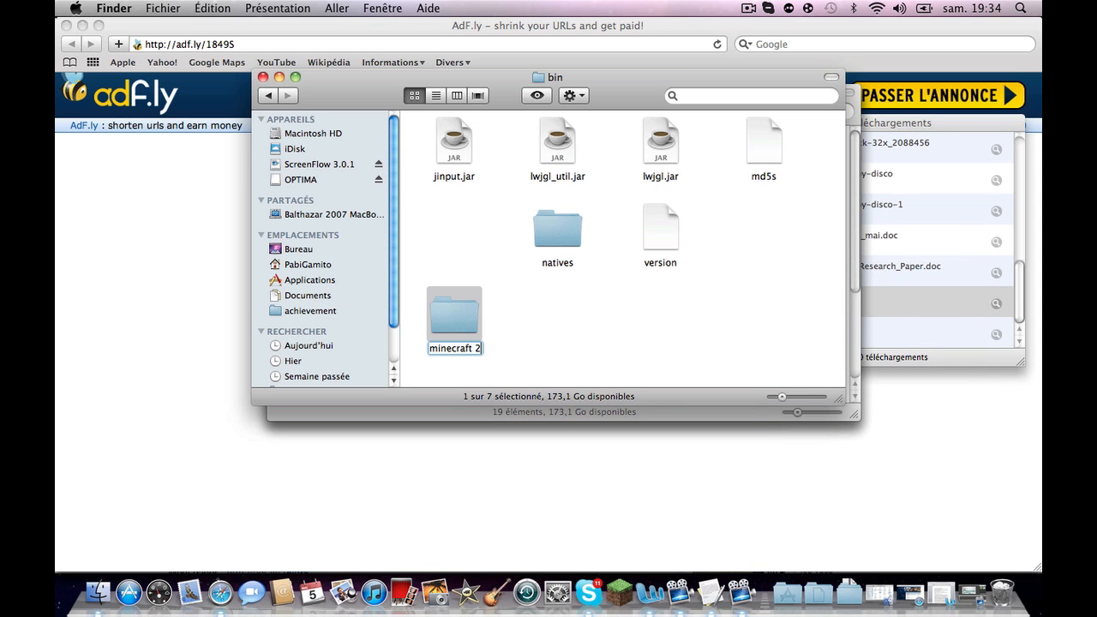
- Rename the minecraft 2 folder to minecraft.jar, confirming Ajouter to keep the .jar extension
key("Backspace")
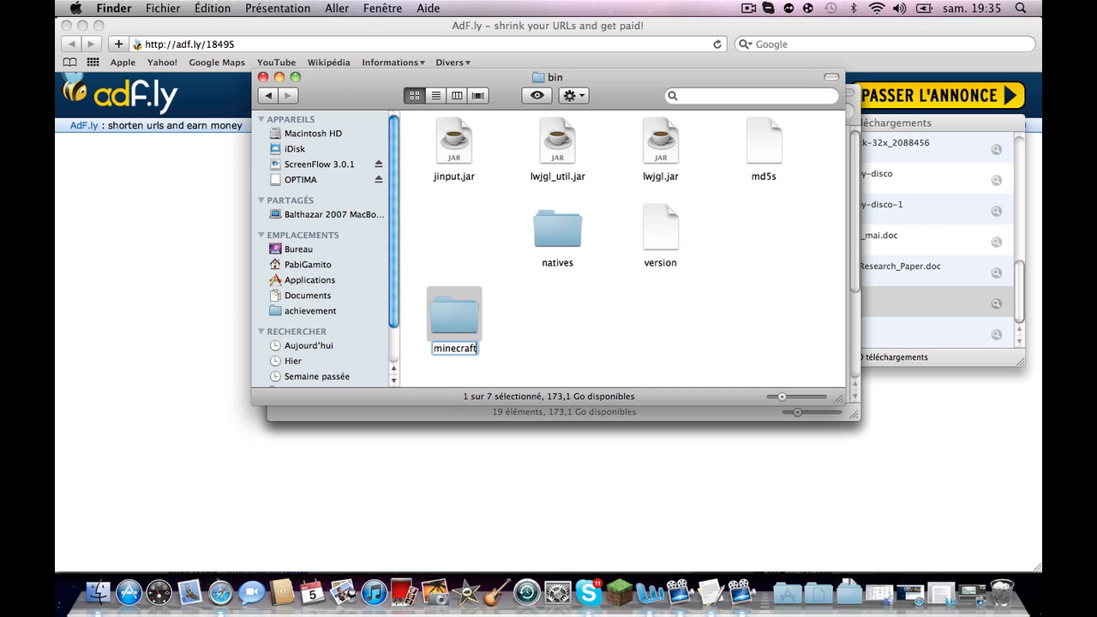
type(".")
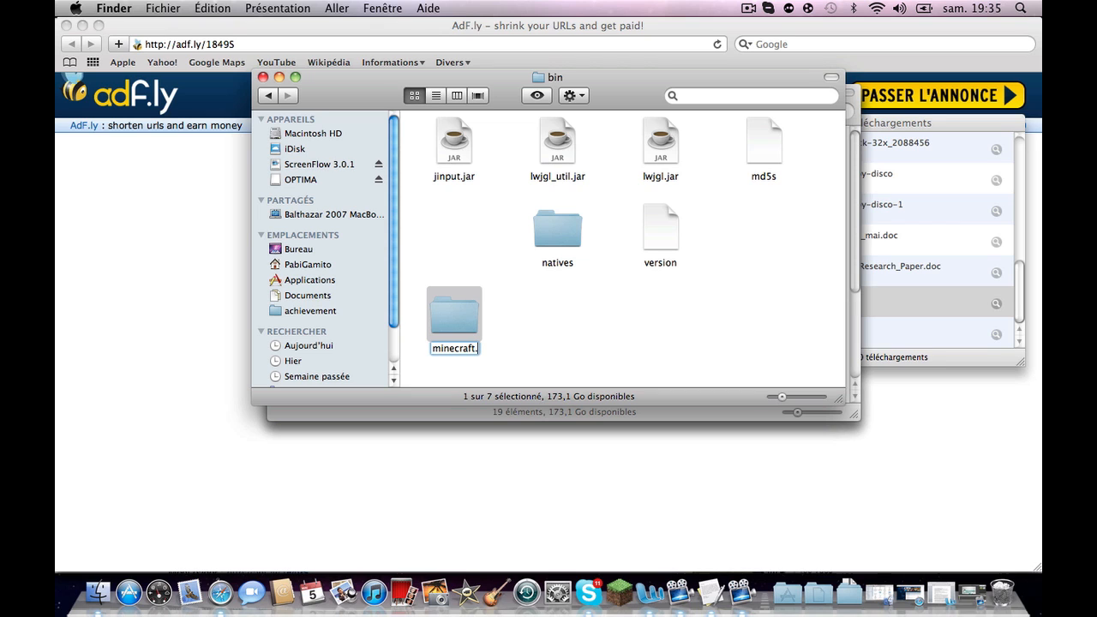
key("Return")
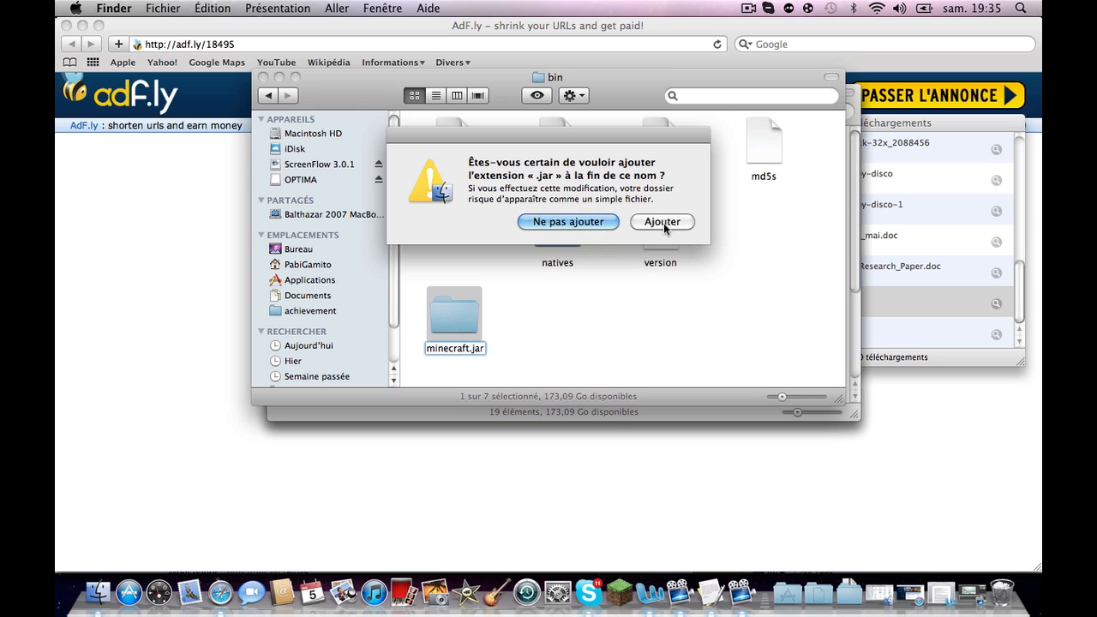
left_click(661, 221)
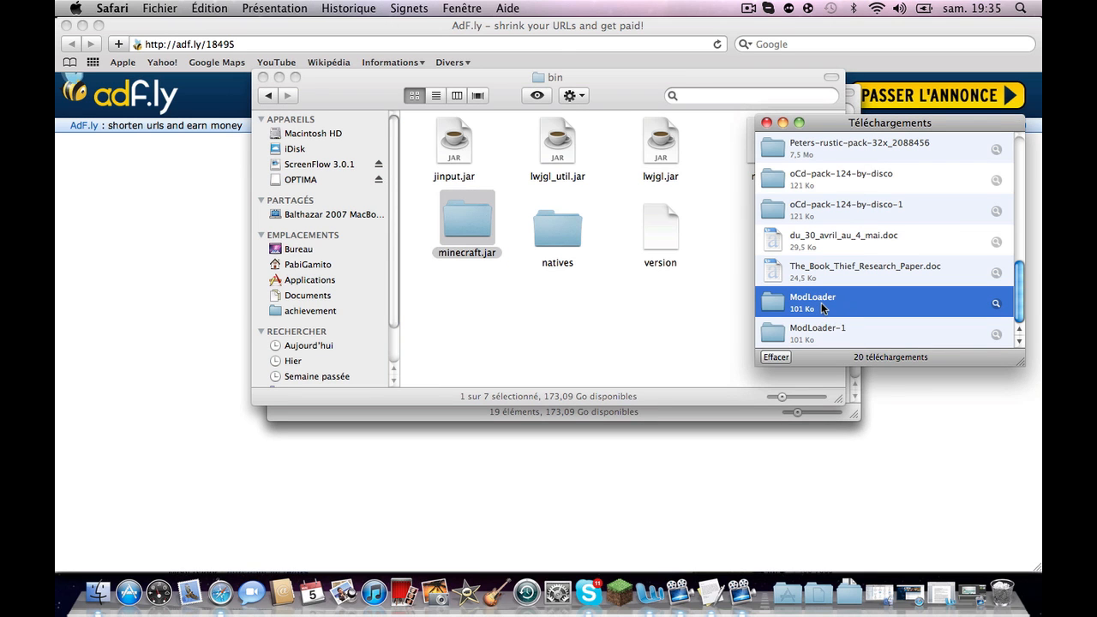
- Bring up the ModLoader download folder and the renamed minecraft.jar folder
double_click(813, 302)
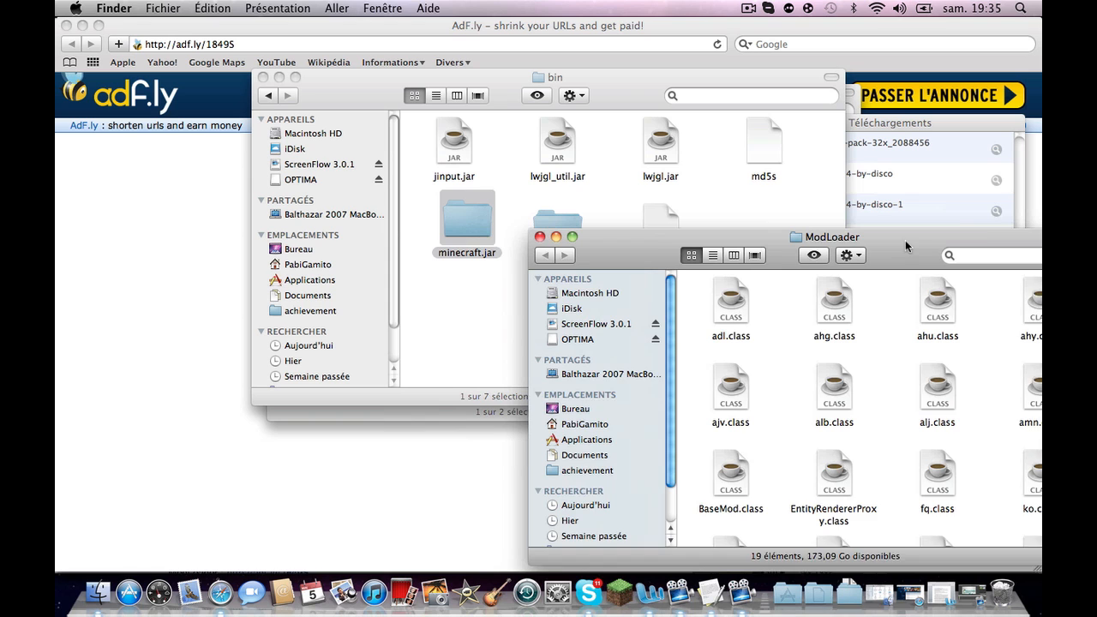
double_click(467, 220)
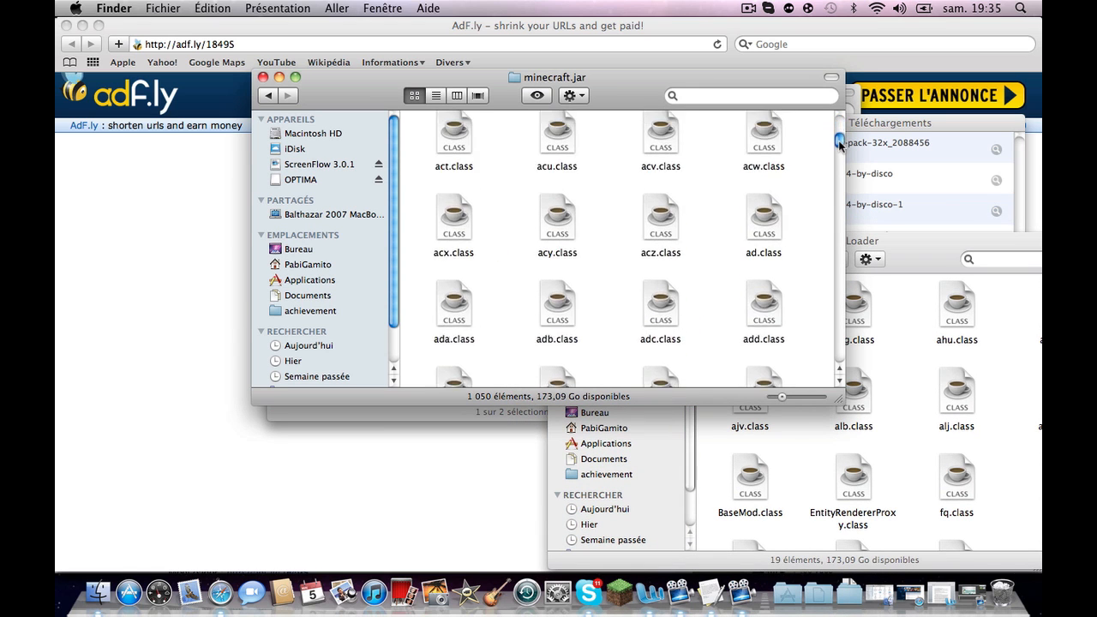
- Locate the META-INF folder inside minecraft.jar and move it to the Trash
scroll("down", 3)
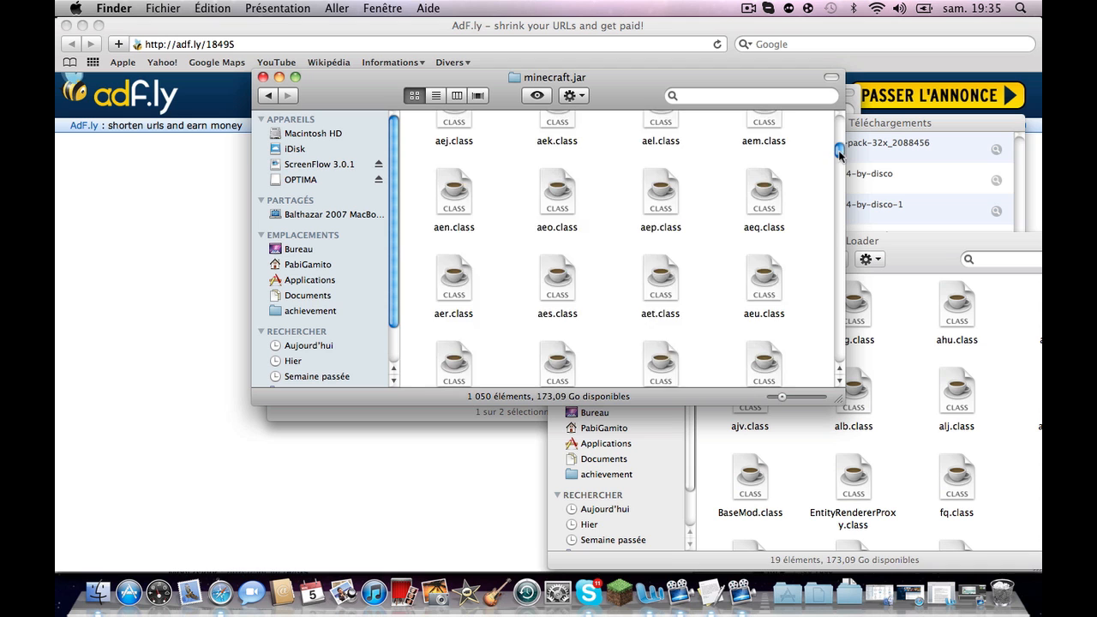
scroll("down", 3)
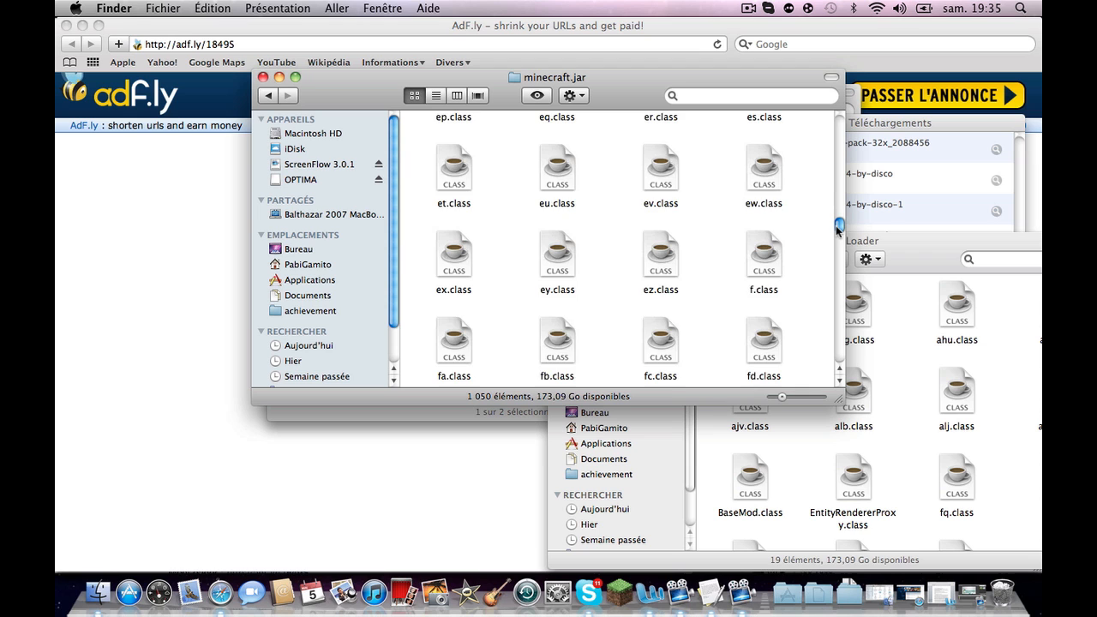
scroll("down", 3)
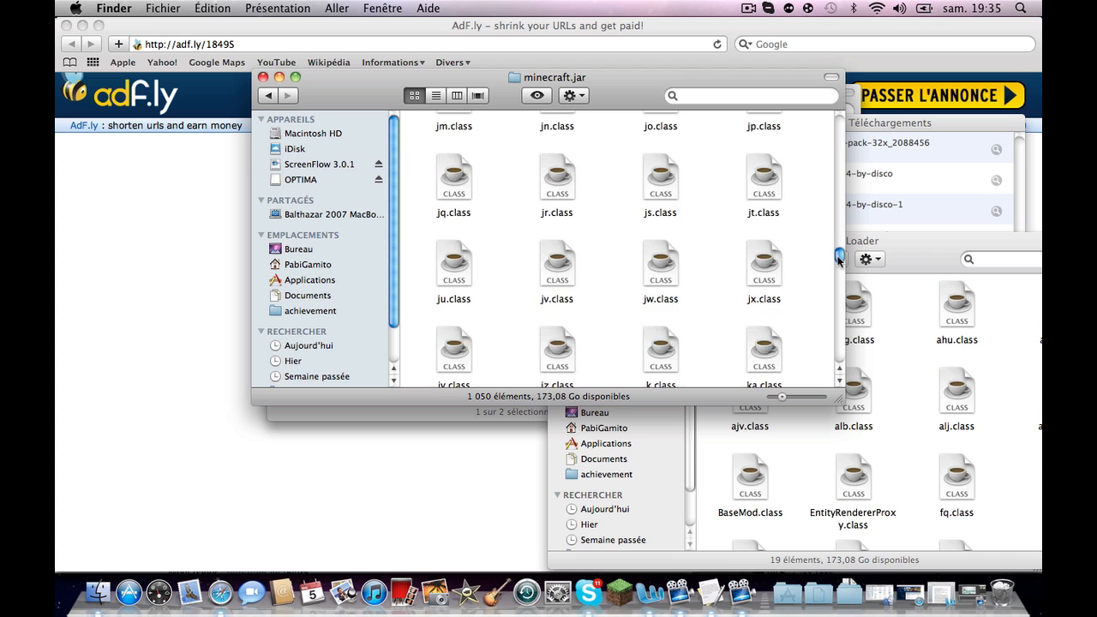
scroll("down", 3)
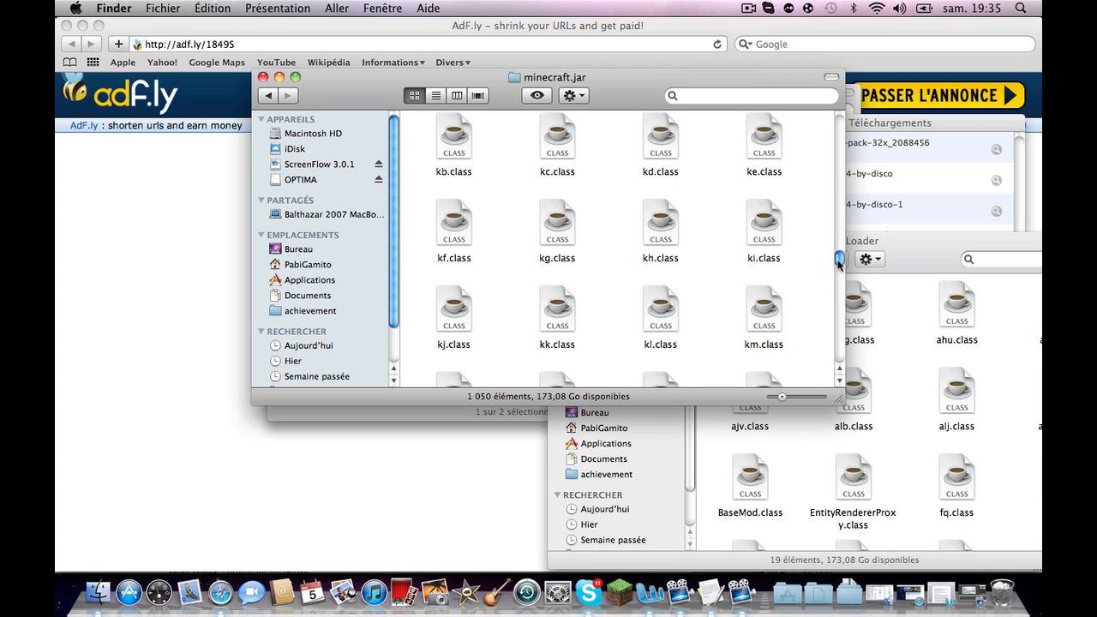
scroll("down", 3)
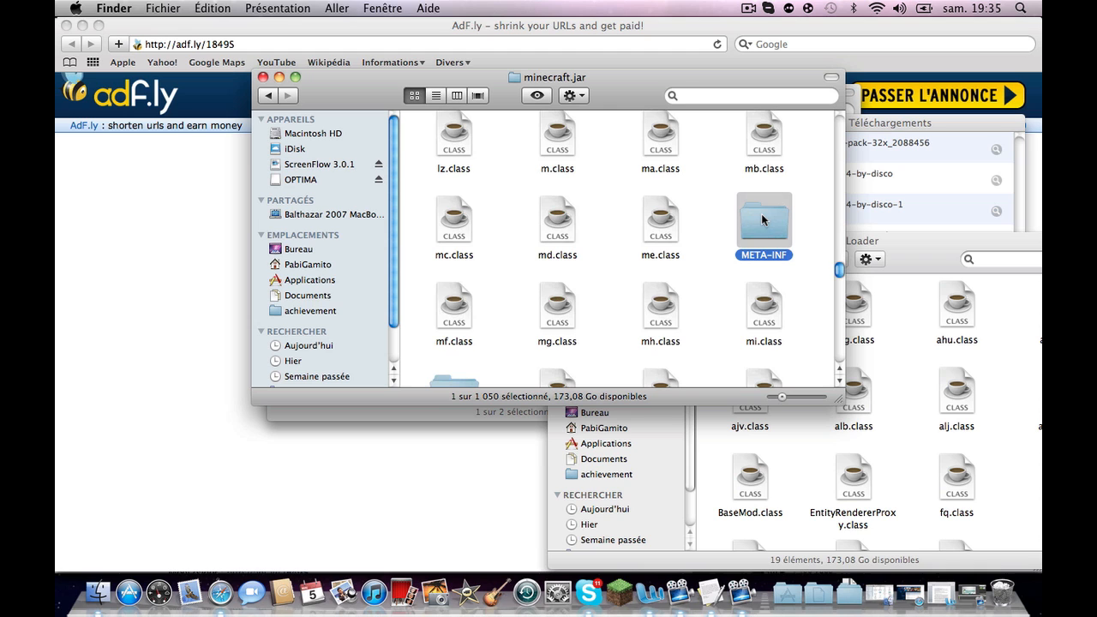
right_click(763, 220)
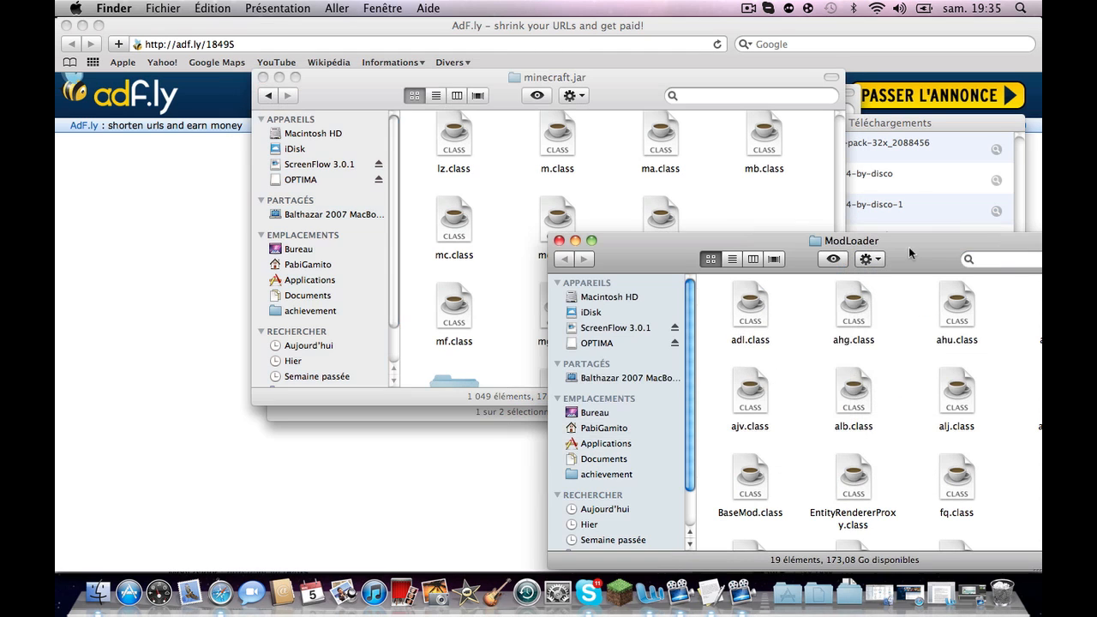
mouse_move(874, 266)
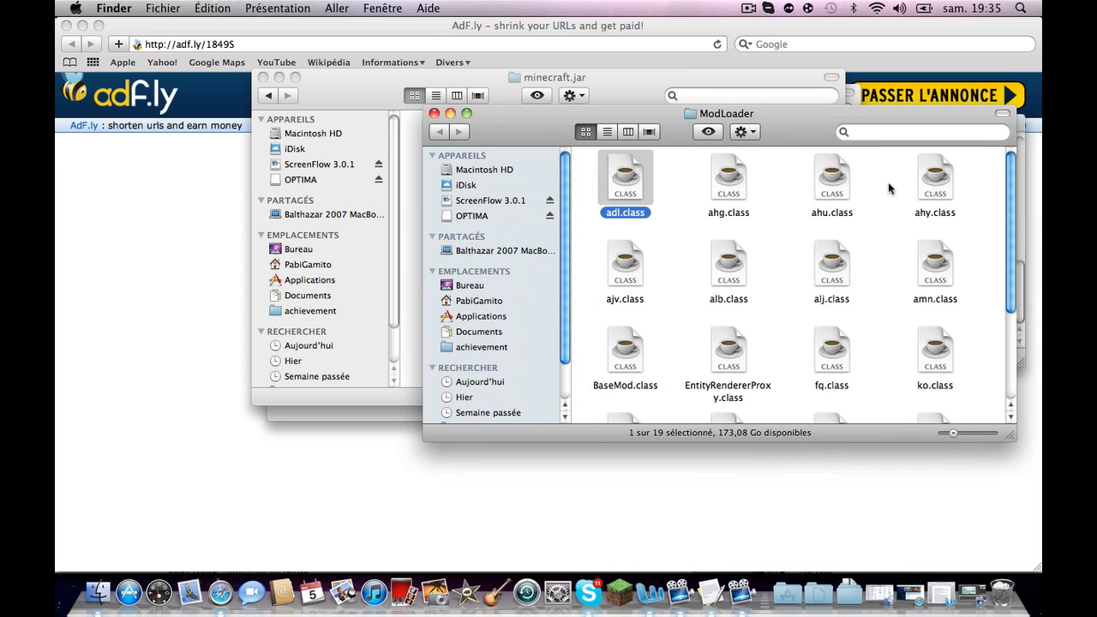
- Select all 19 ModLoader class files with Cmd+A and copy them
scroll("down", 3)
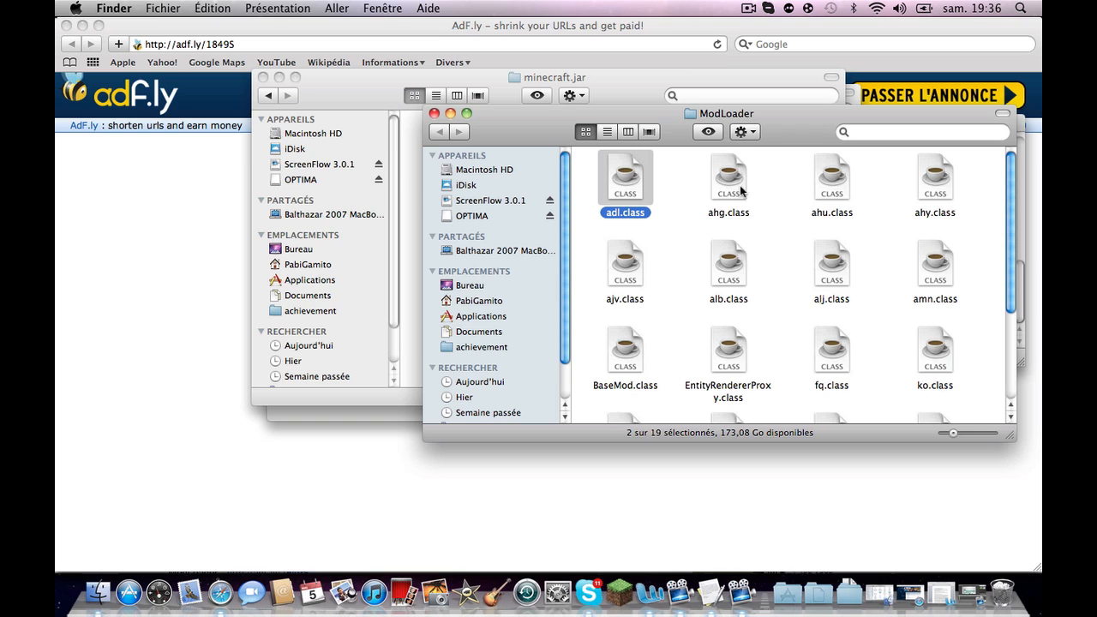
left_click(830, 264)
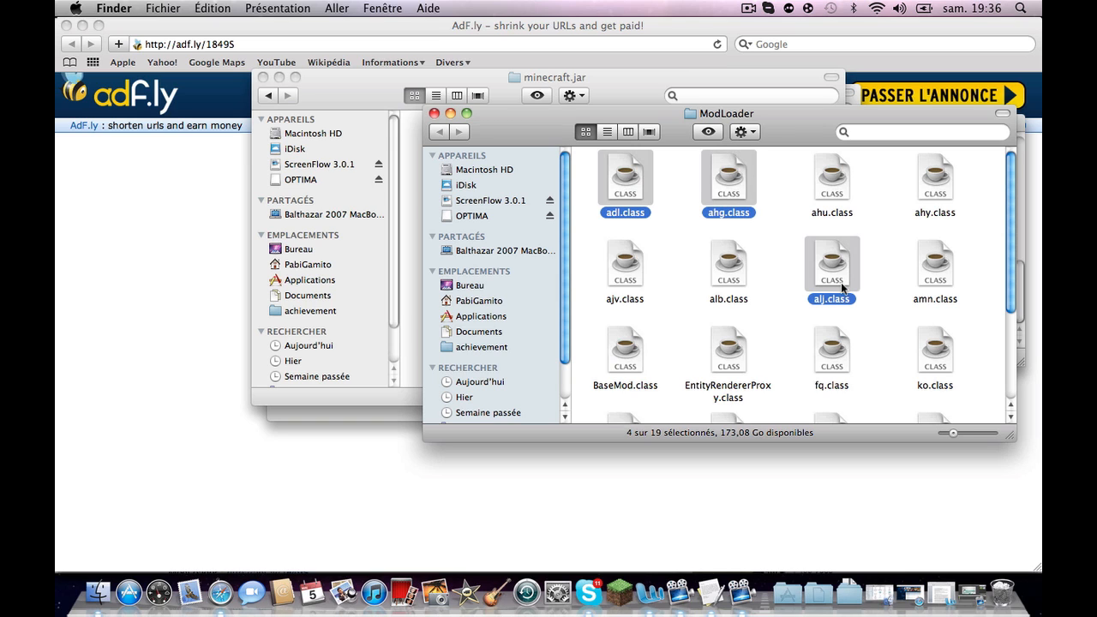
left_click(832, 180)
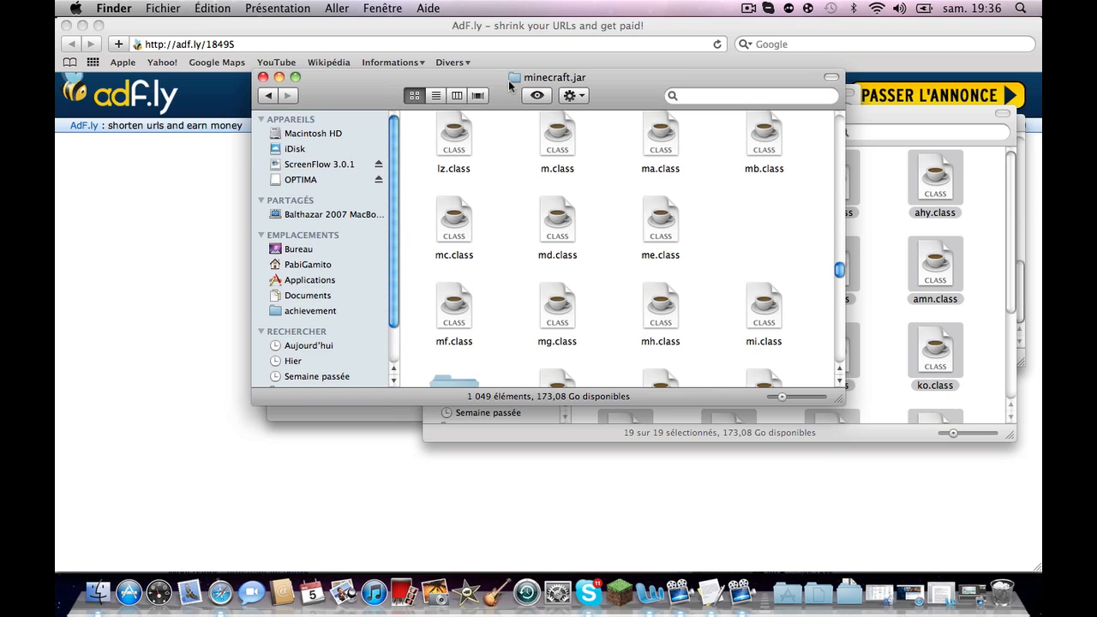
mouse_move(888, 117)
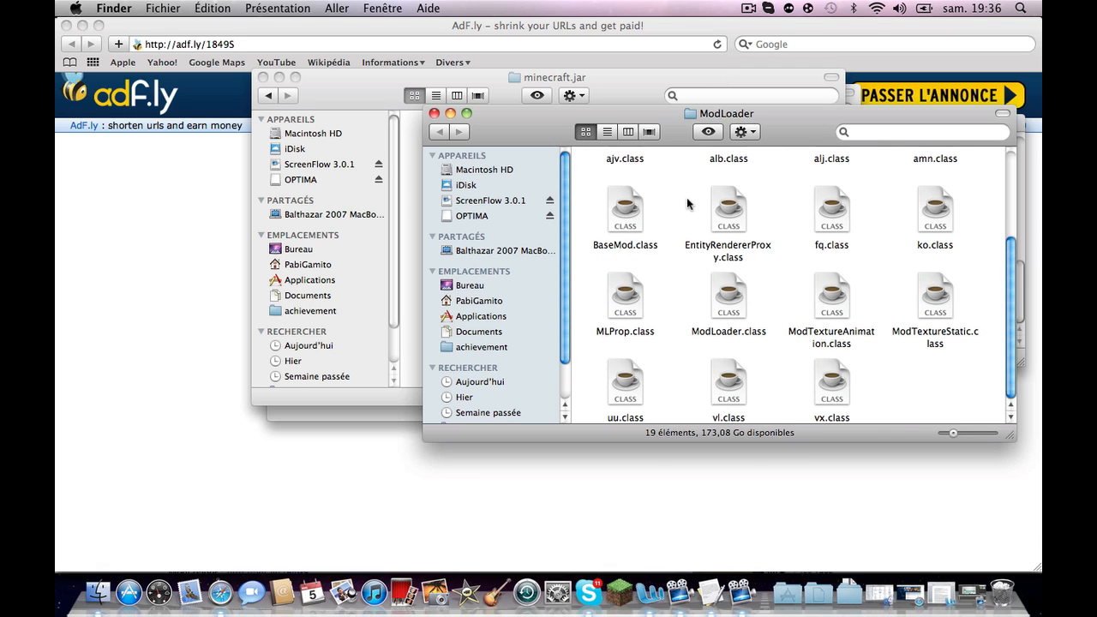
left_click(727, 209)
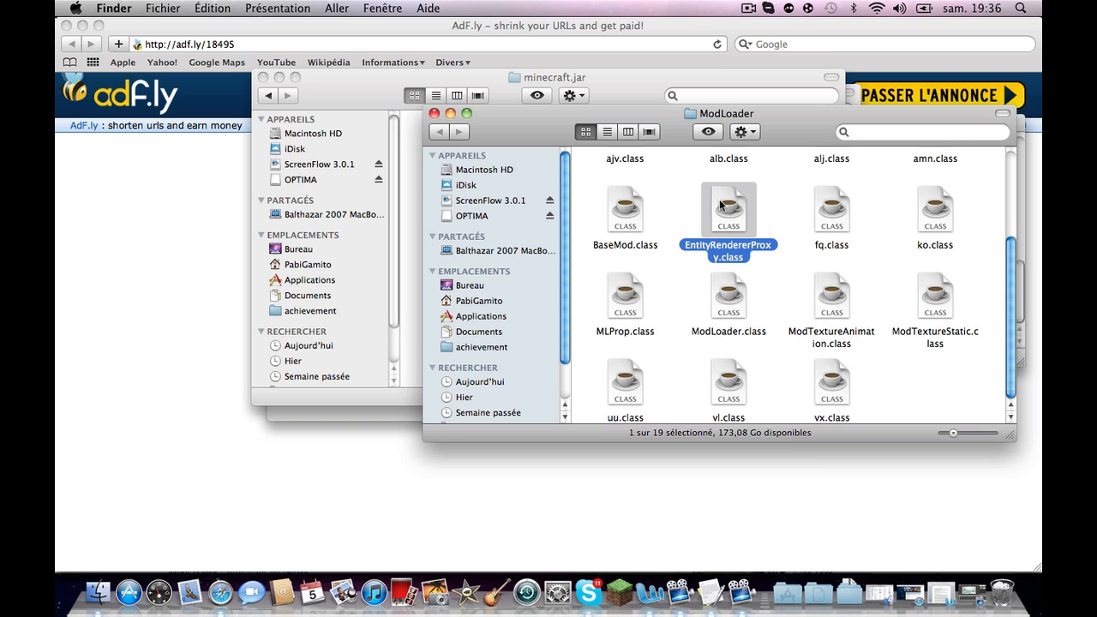
key("cmd+a")
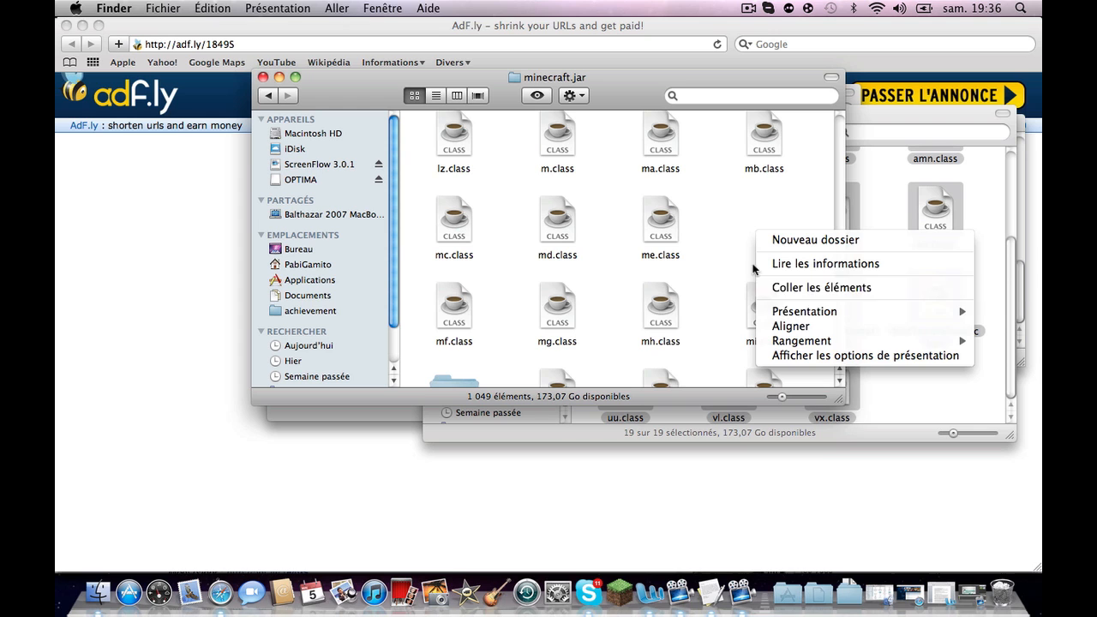
- Paste the class files into minecraft.jar, replacing adl.class and amn.class, and close the Finder windows
left_click(734, 233)
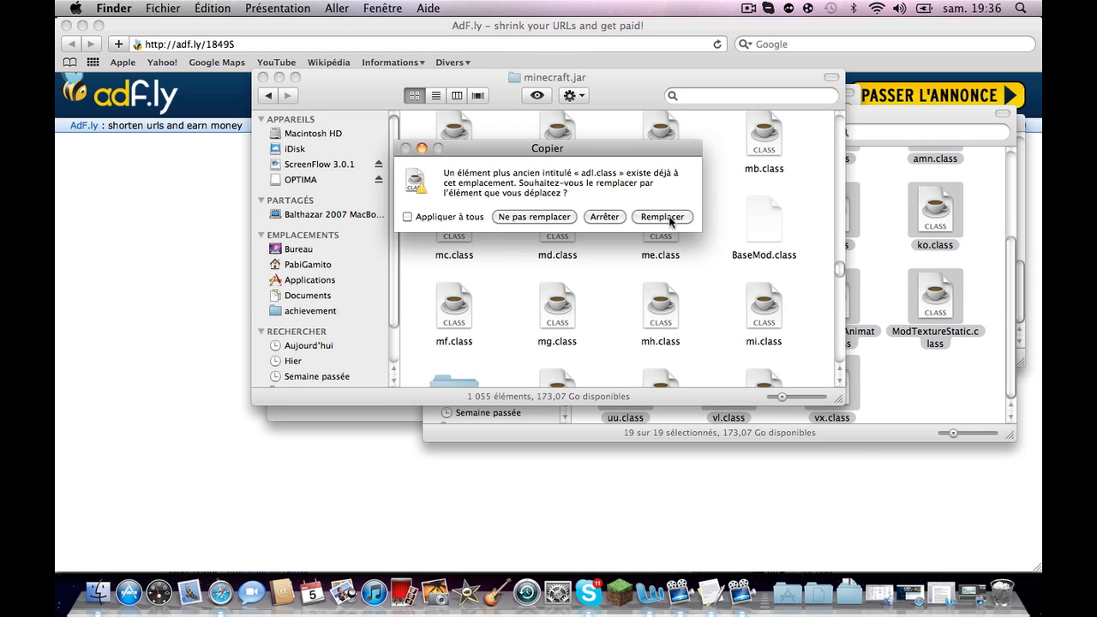
left_click(661, 216)
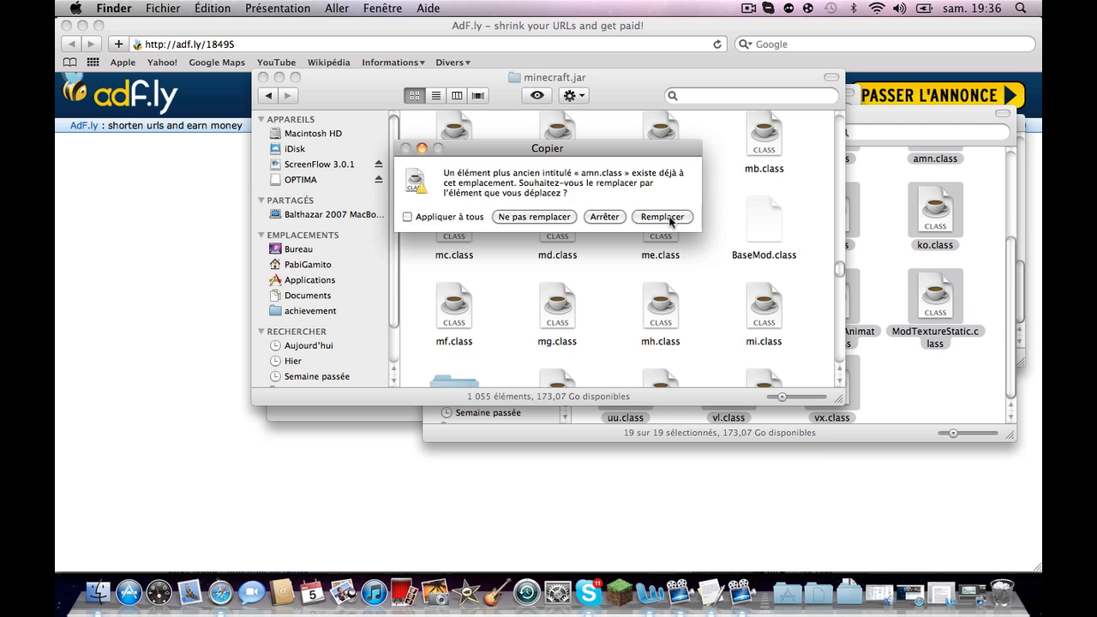
left_click(662, 216)
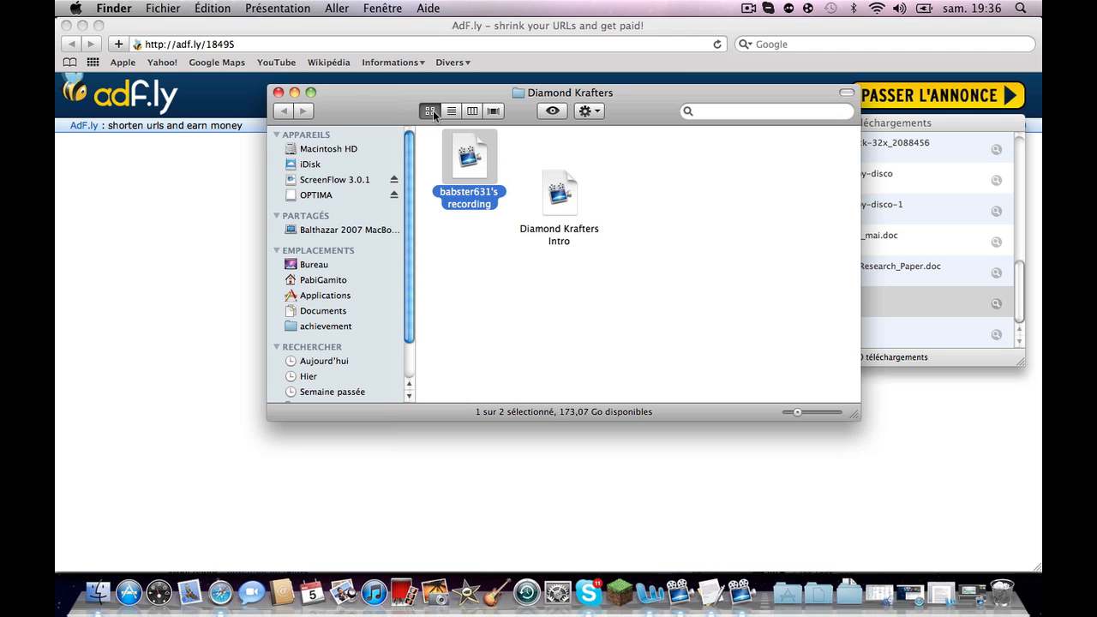
left_click(278, 92)
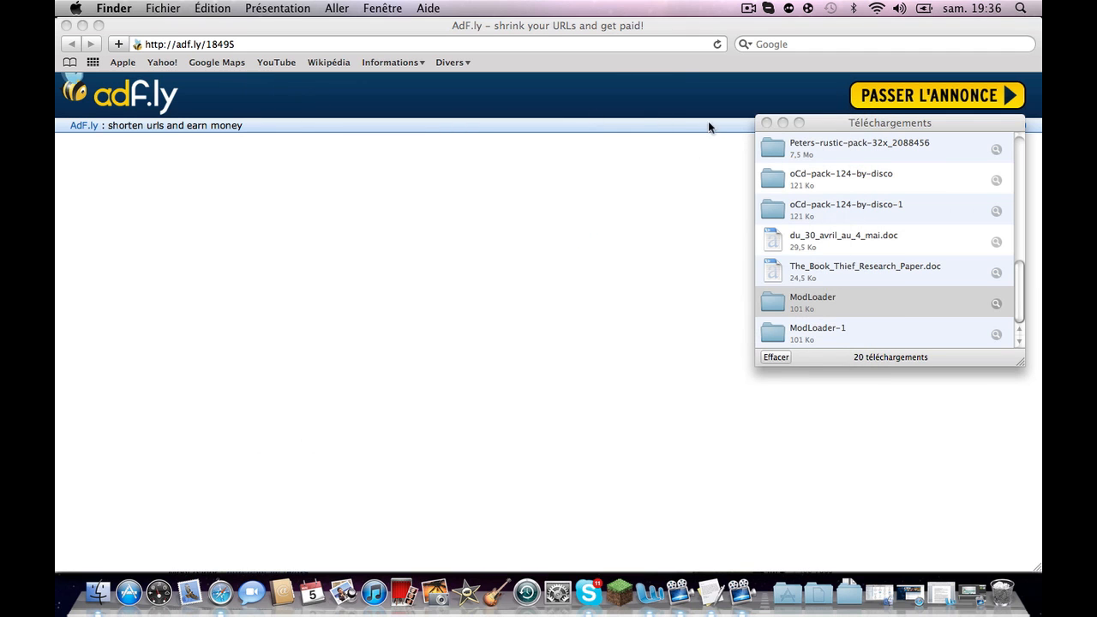